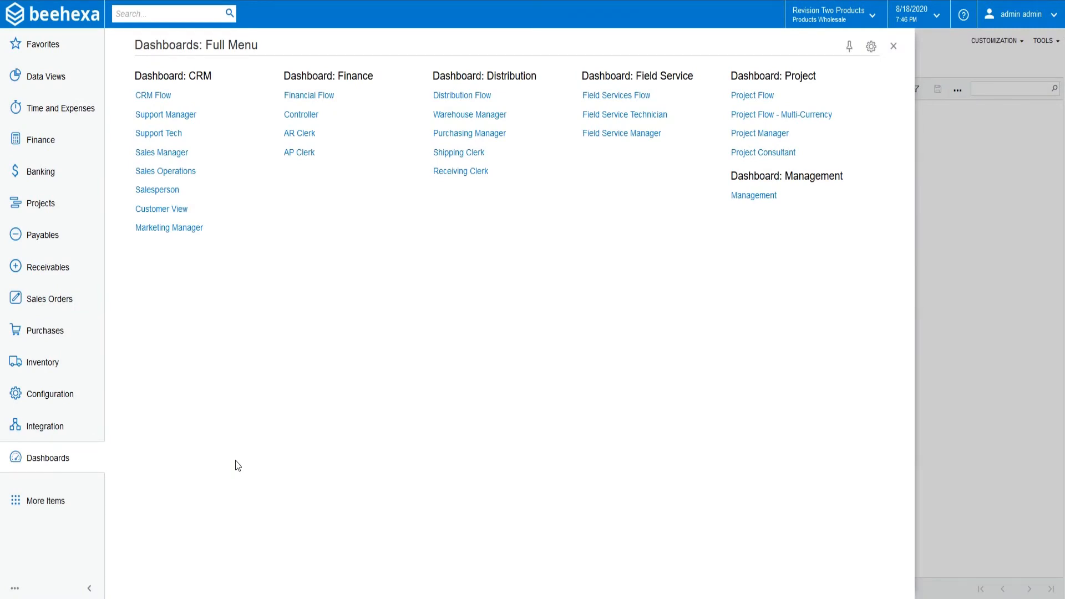
pyautogui.moveTo(42, 234)
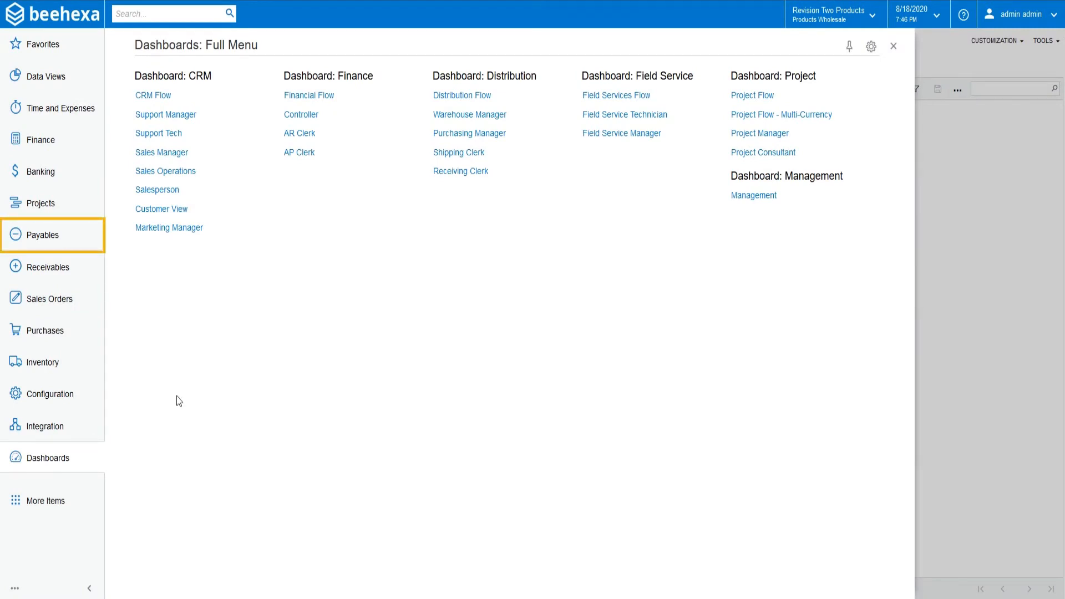
# - Go to Payables and open the Vendor Classes list under Preferences
pyautogui.click(42, 234)
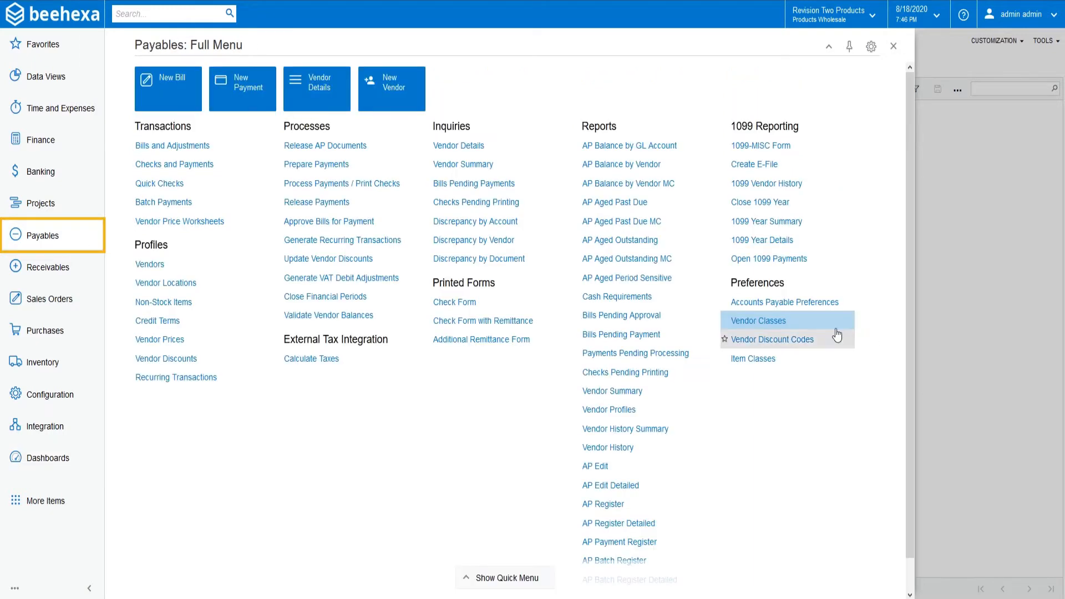
pyautogui.click(759, 320)
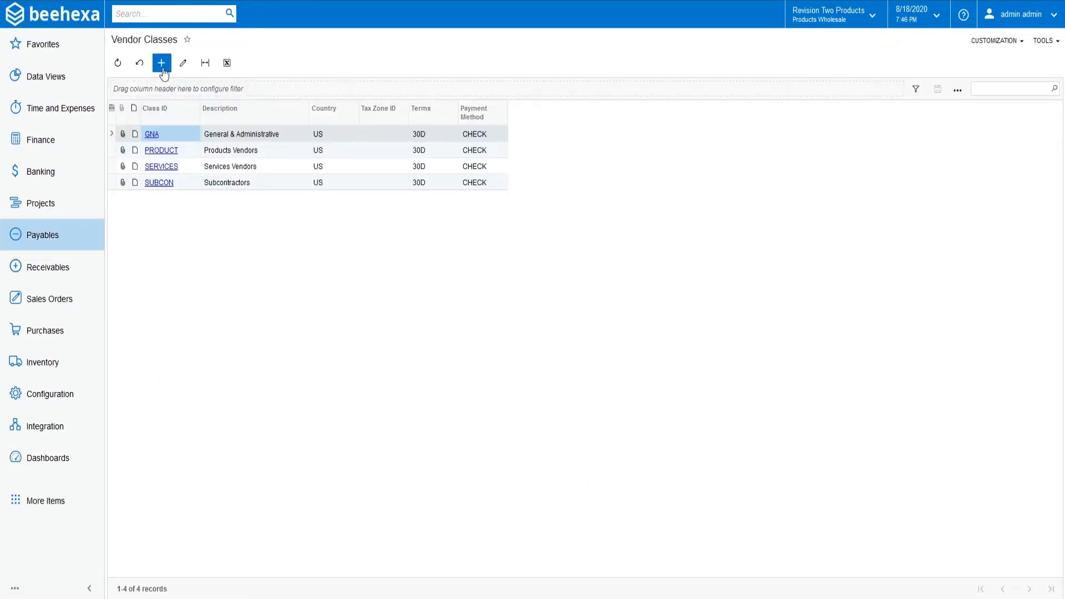
# - Add a new vendor class with Class ID DEFAULT and description 'Default Vendor Class'
pyautogui.click(161, 63)
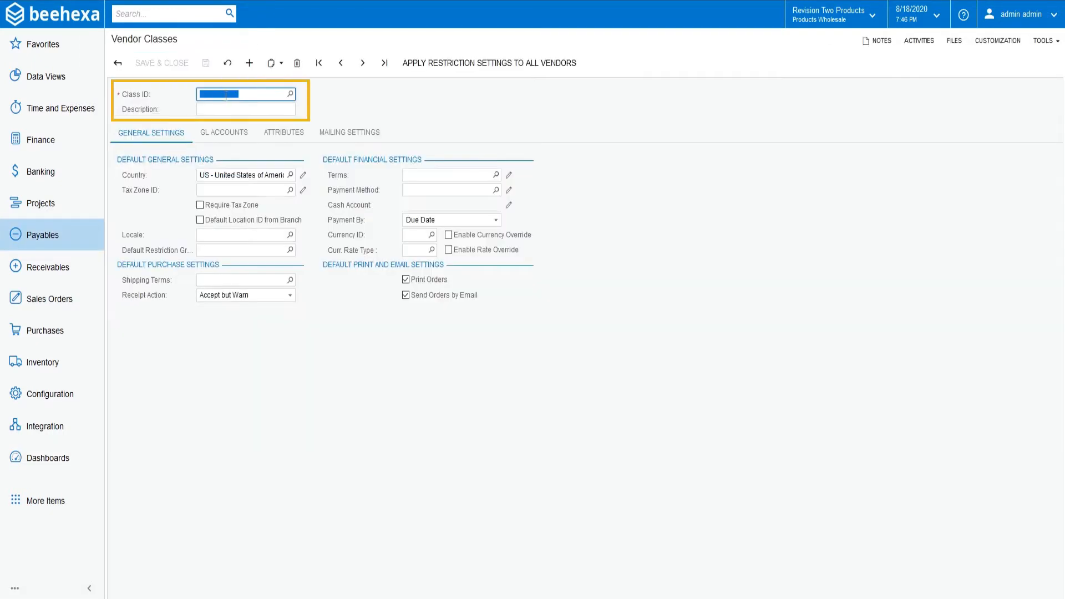
pyautogui.write('DEFAULT')
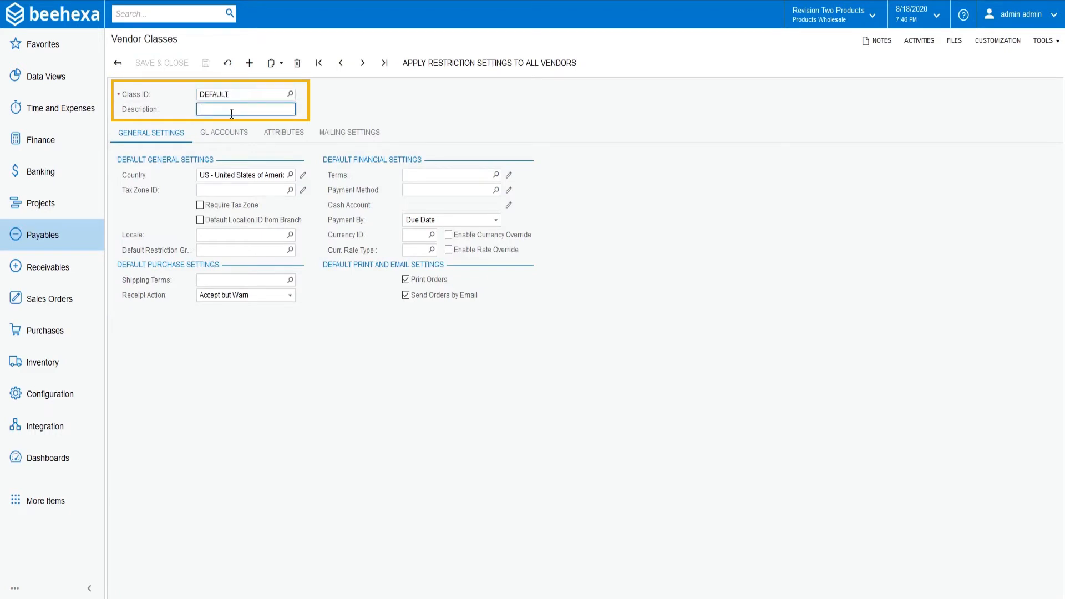
pyautogui.write('Default Ven')
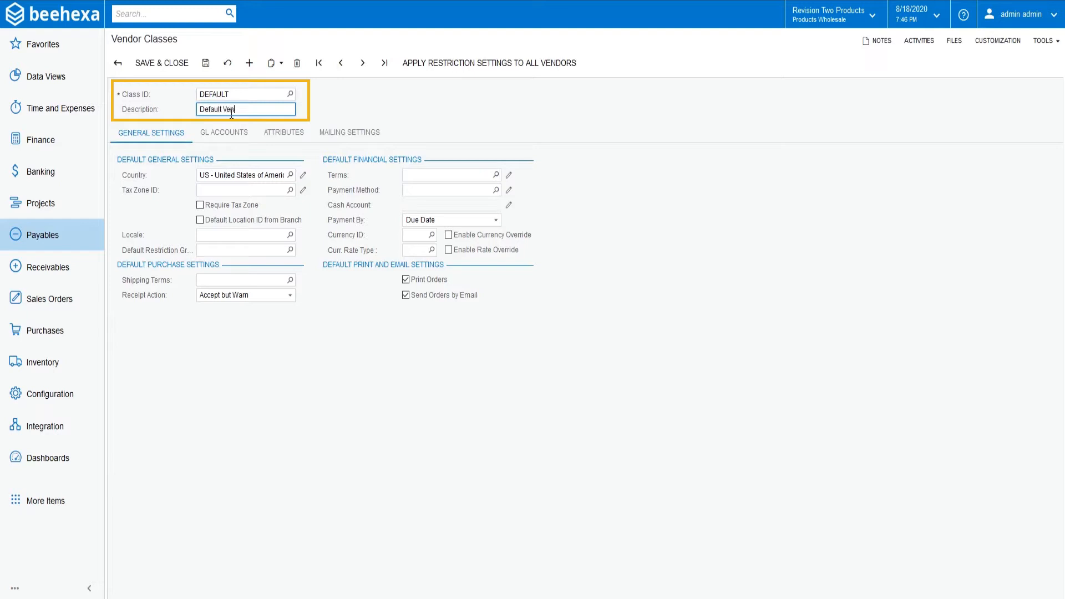
pyautogui.write('dor Class')
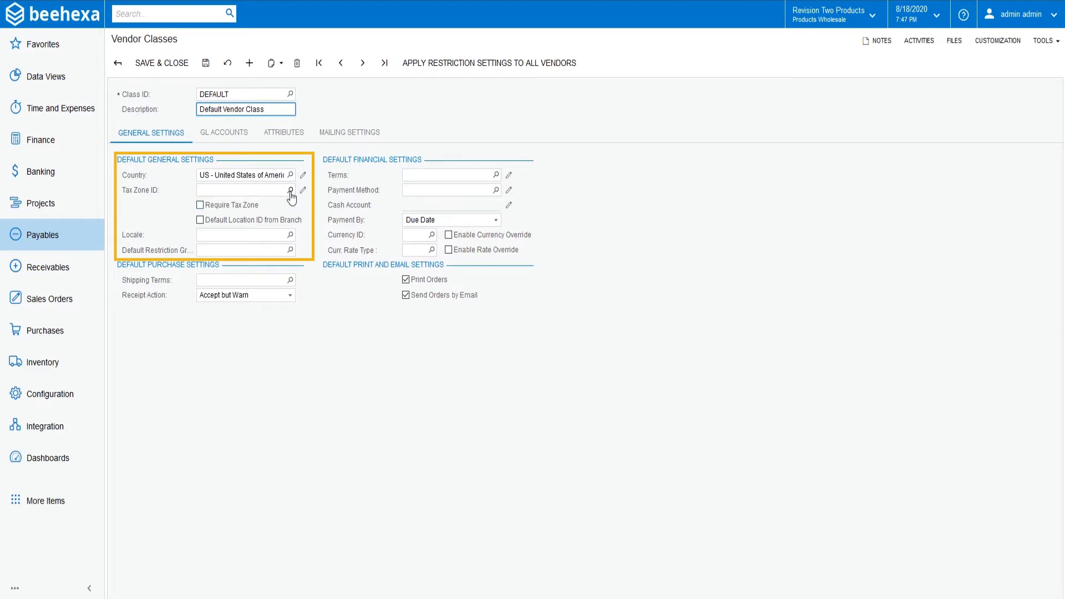
# - Set tax zone ILCHICAGO, 30D terms and CHECK payment method
pyautogui.click(290, 191)
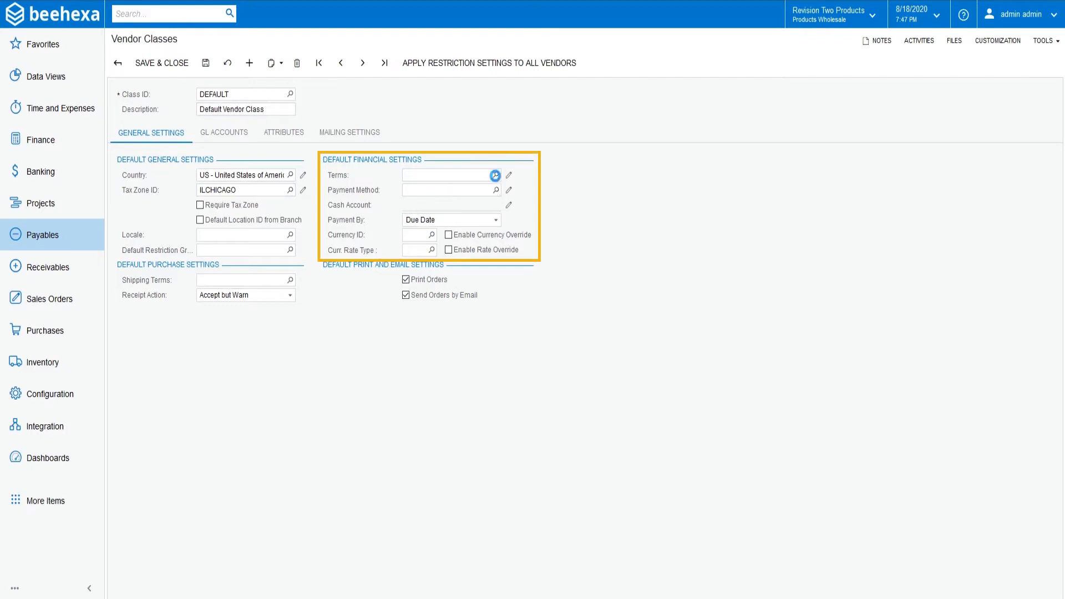
pyautogui.click(495, 175)
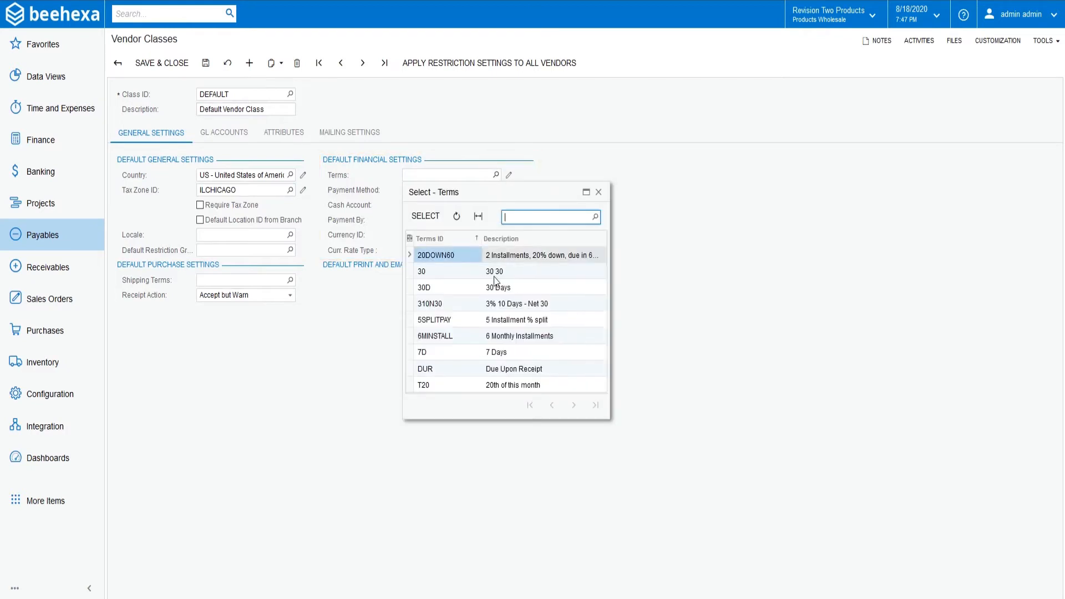
pyautogui.click(423, 287)
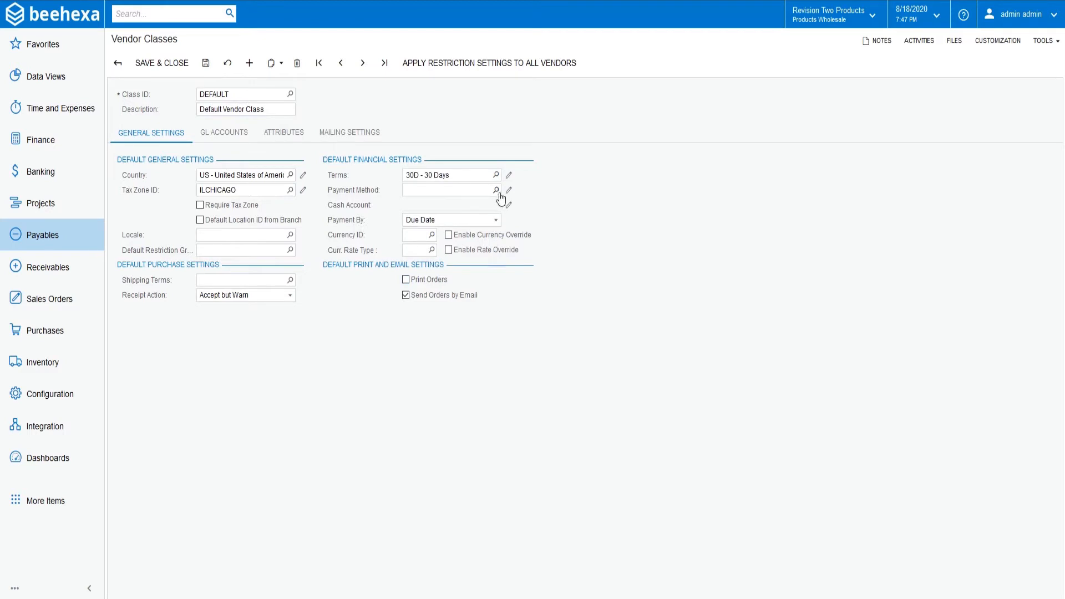
pyautogui.click(496, 190)
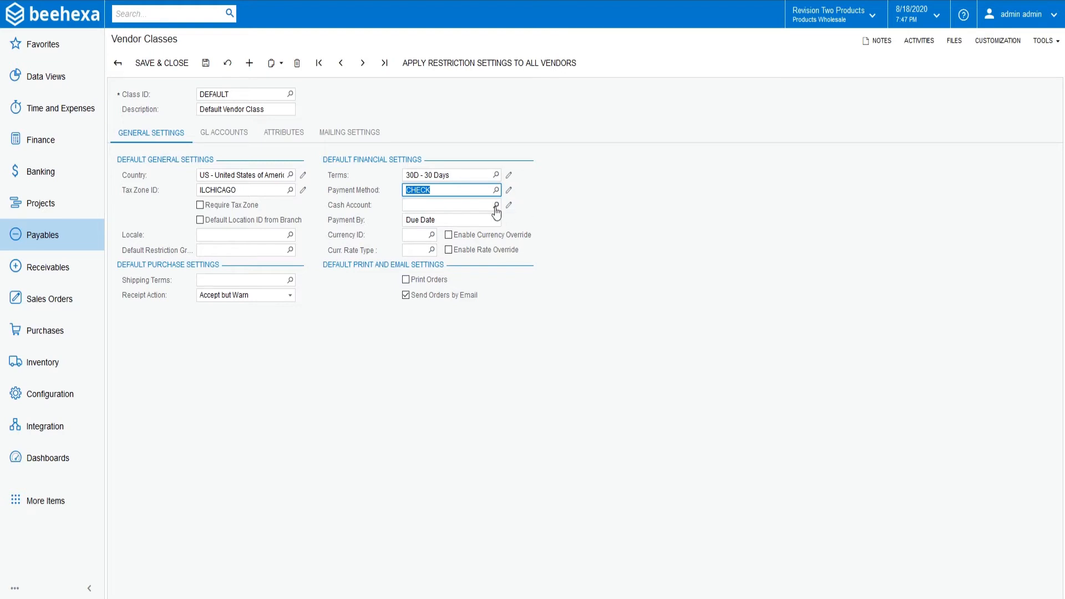
# - Set cash account 10200, payment by due date, USD currency and Print Orders
pyautogui.click(496, 205)
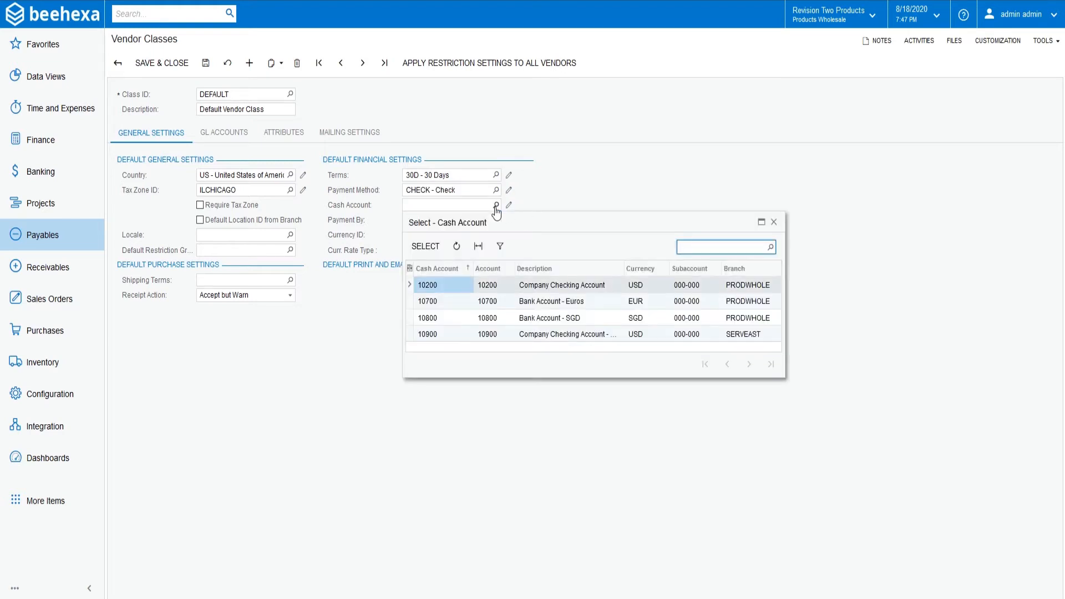
pyautogui.moveTo(557, 299)
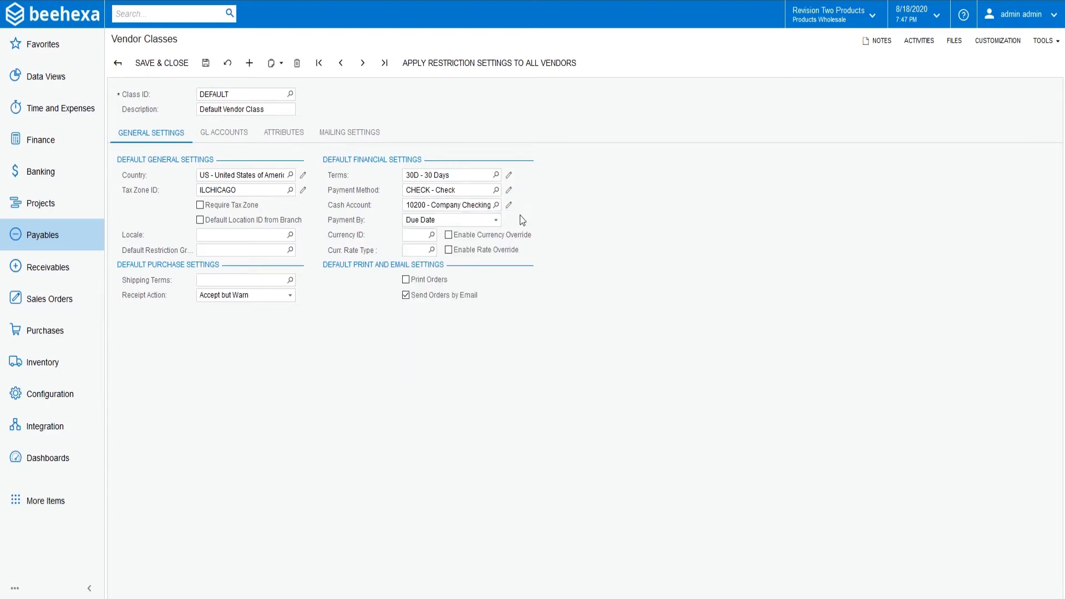
pyautogui.moveTo(508, 226)
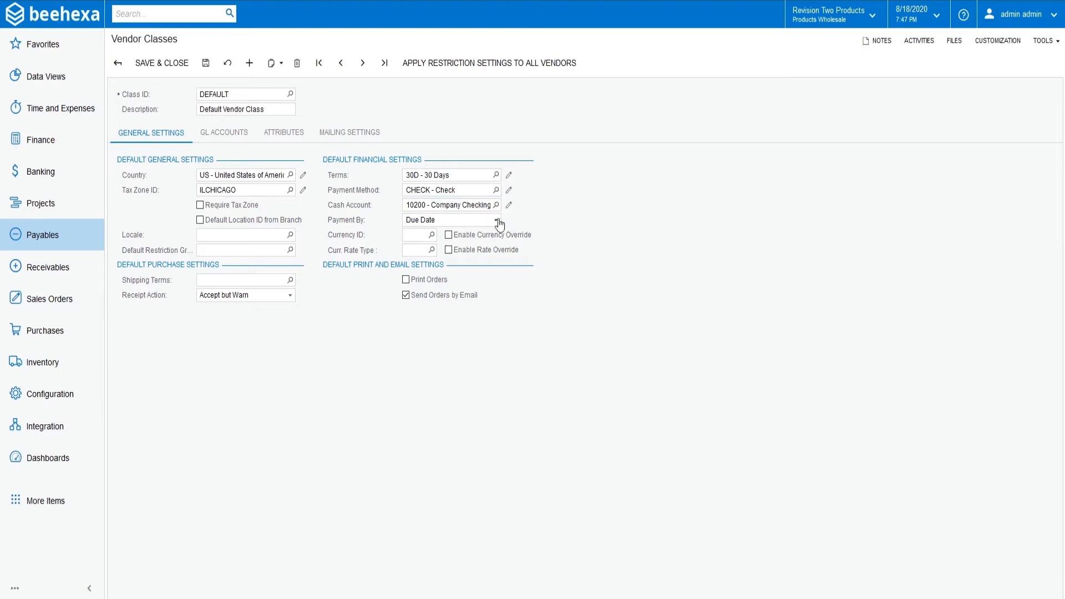
pyautogui.click(496, 219)
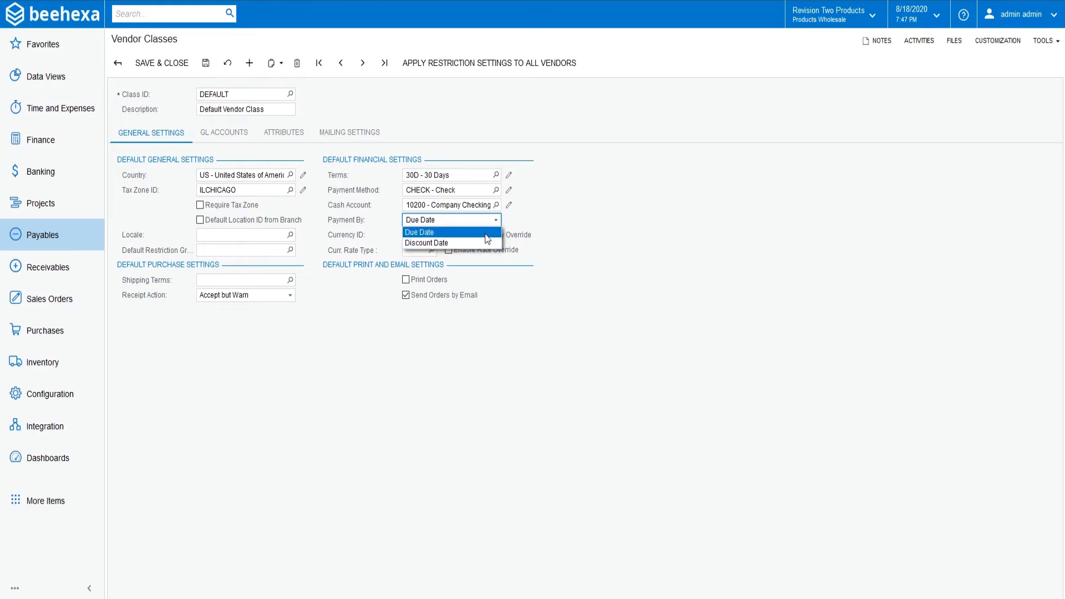
pyautogui.click(420, 231)
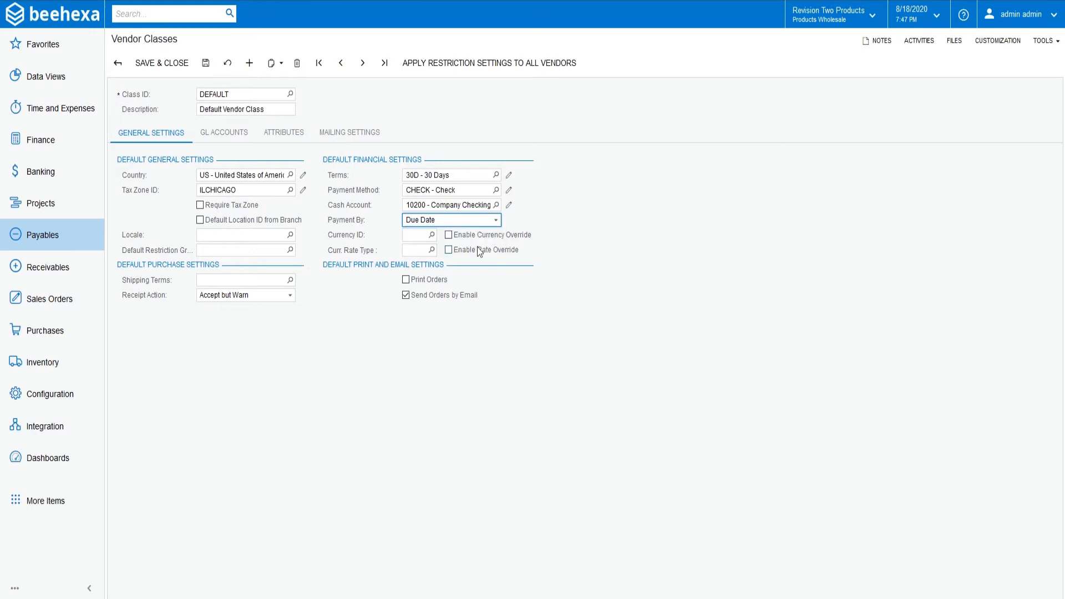
pyautogui.click(432, 234)
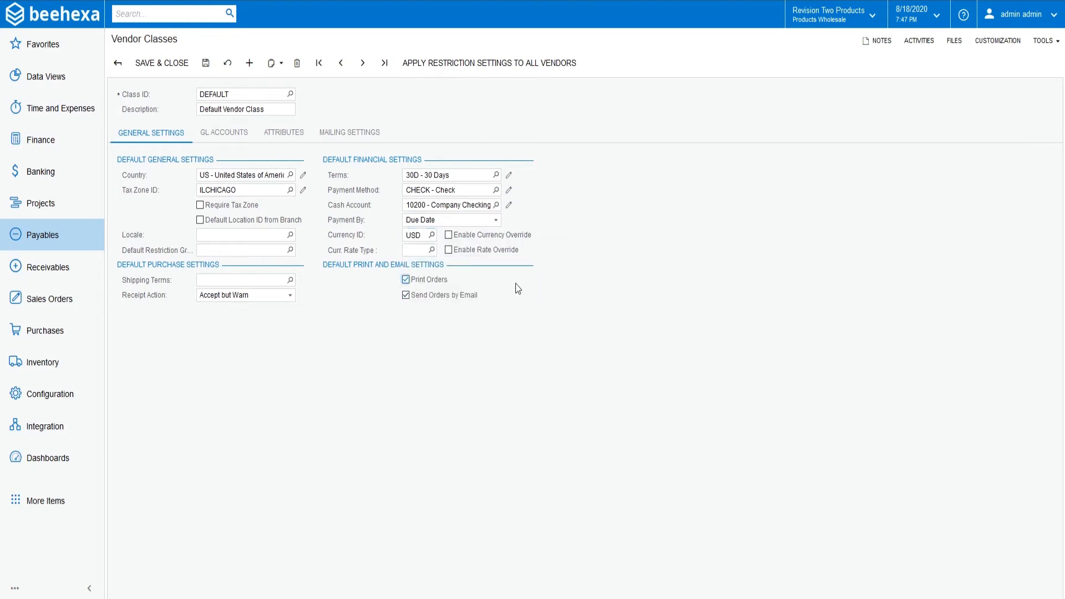
pyautogui.moveTo(553, 257)
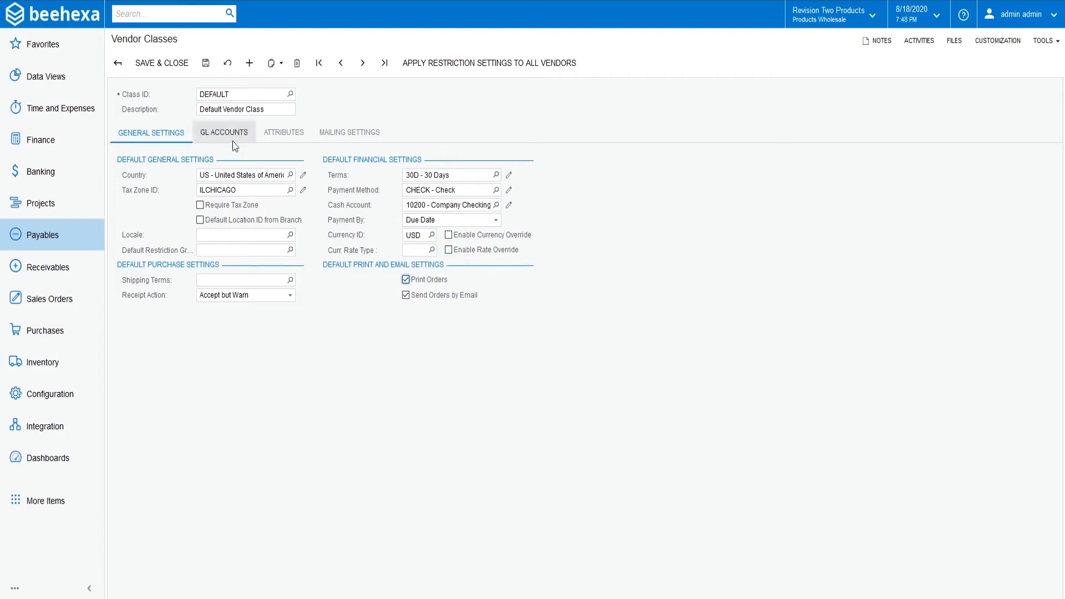
# - On GL Accounts, set the AP account to 20000 Accounts Payable
pyautogui.click(223, 132)
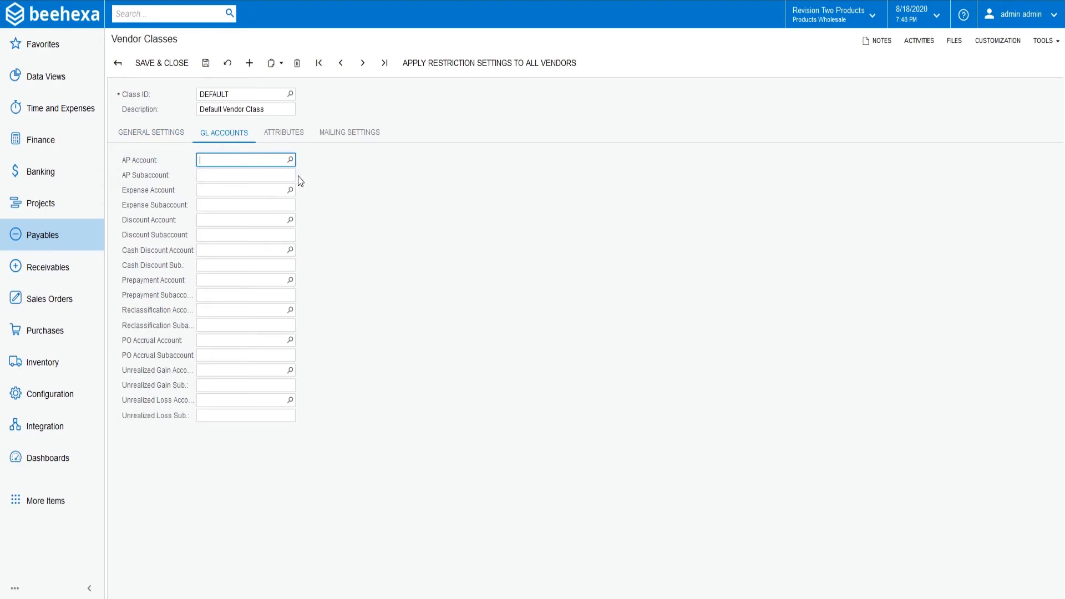
pyautogui.click(290, 160)
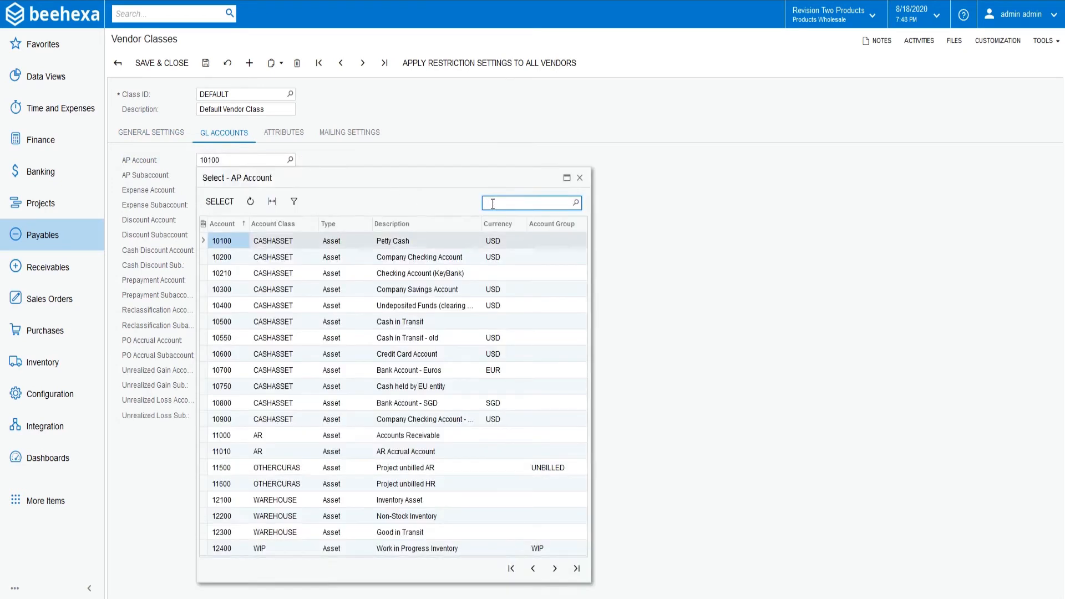
pyautogui.write('20000')
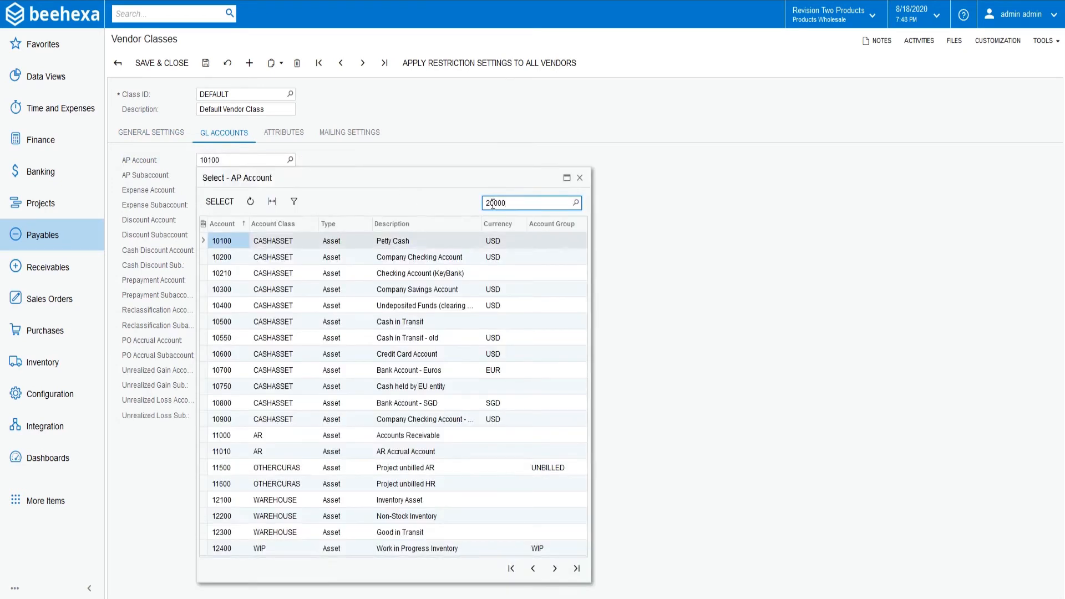
pyautogui.write('20000')
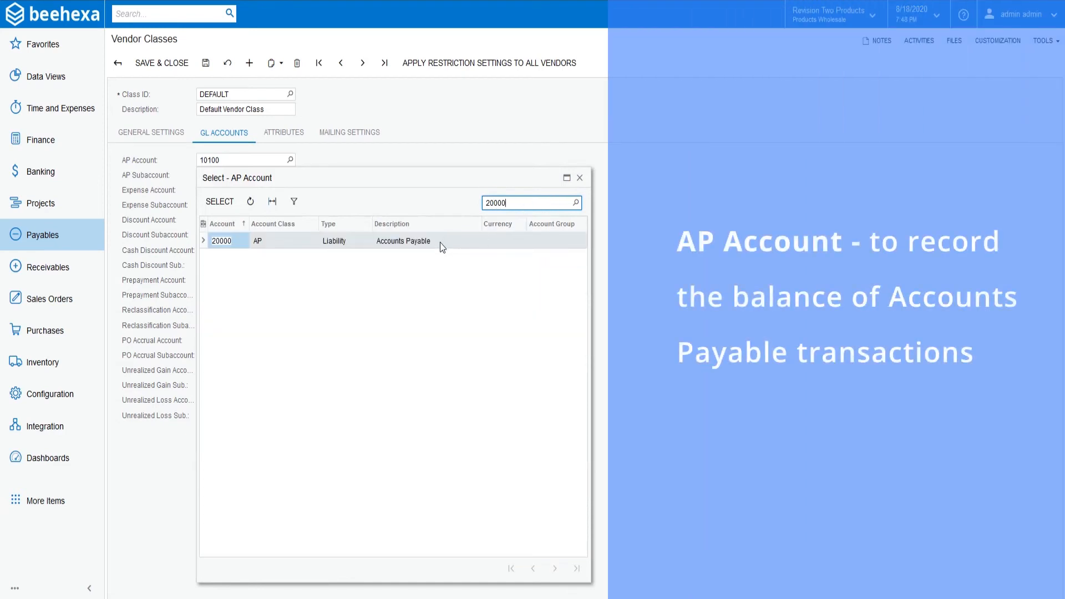
pyautogui.click(221, 240)
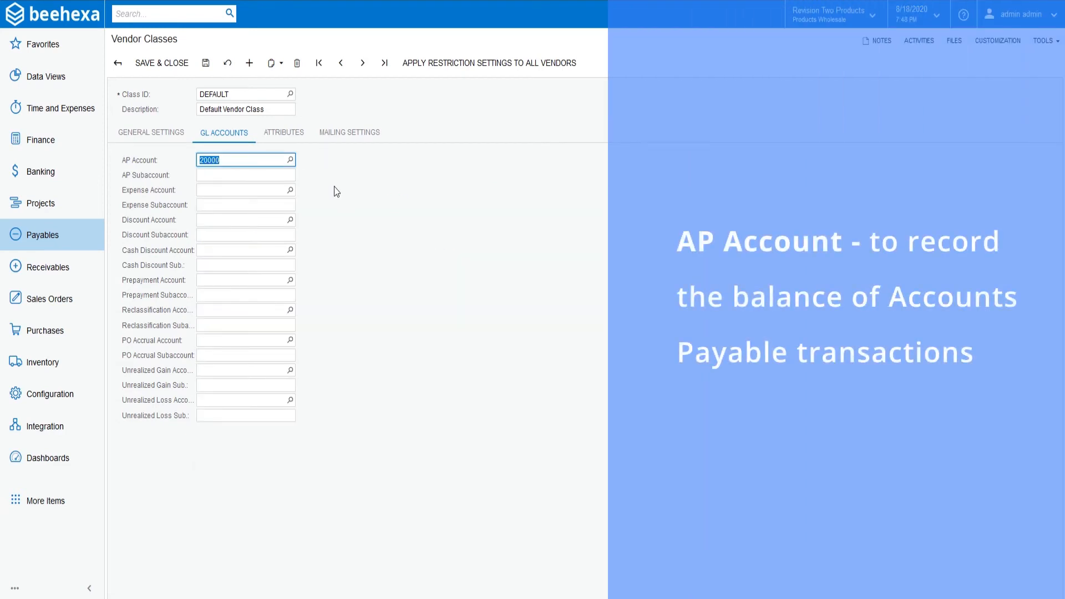
pyautogui.moveTo(309, 224)
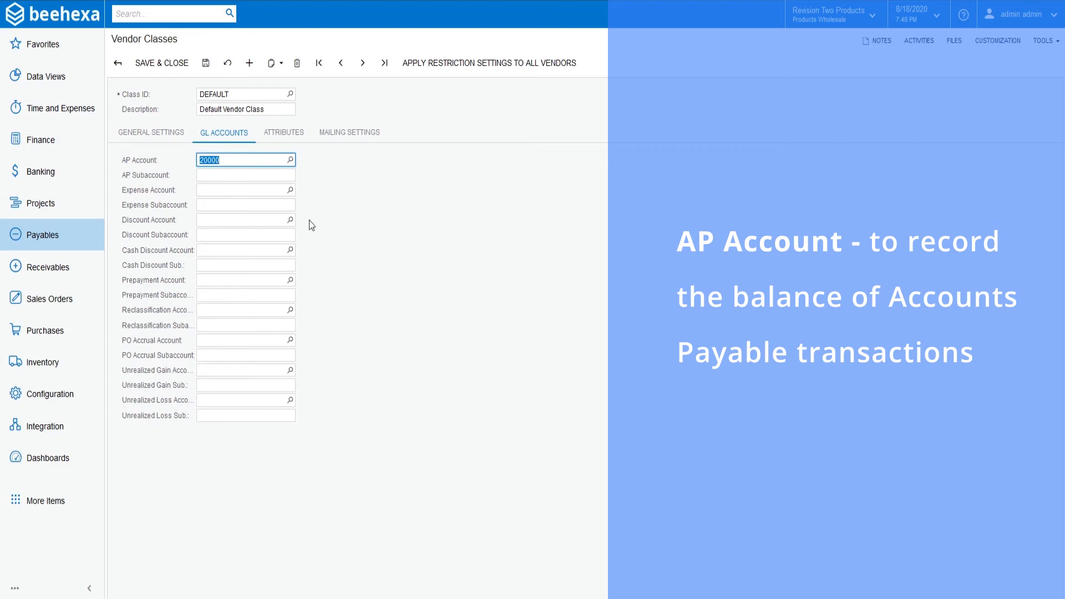
pyautogui.moveTo(291, 257)
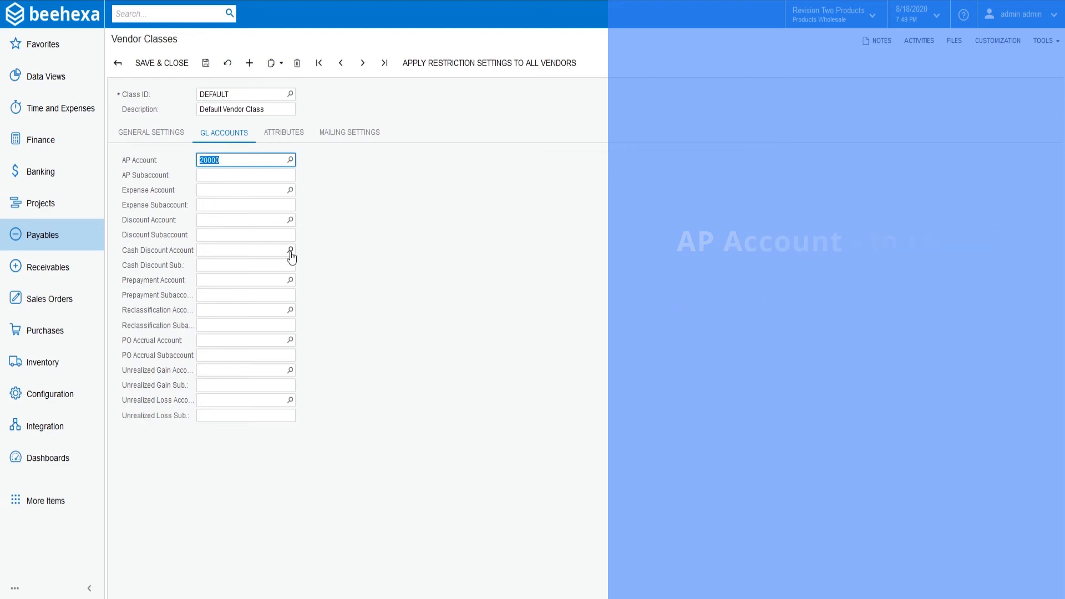
# - Set cash discount account 49000 Discount Taken and prepayment account 14000 Deferred Expenses
pyautogui.click(291, 250)
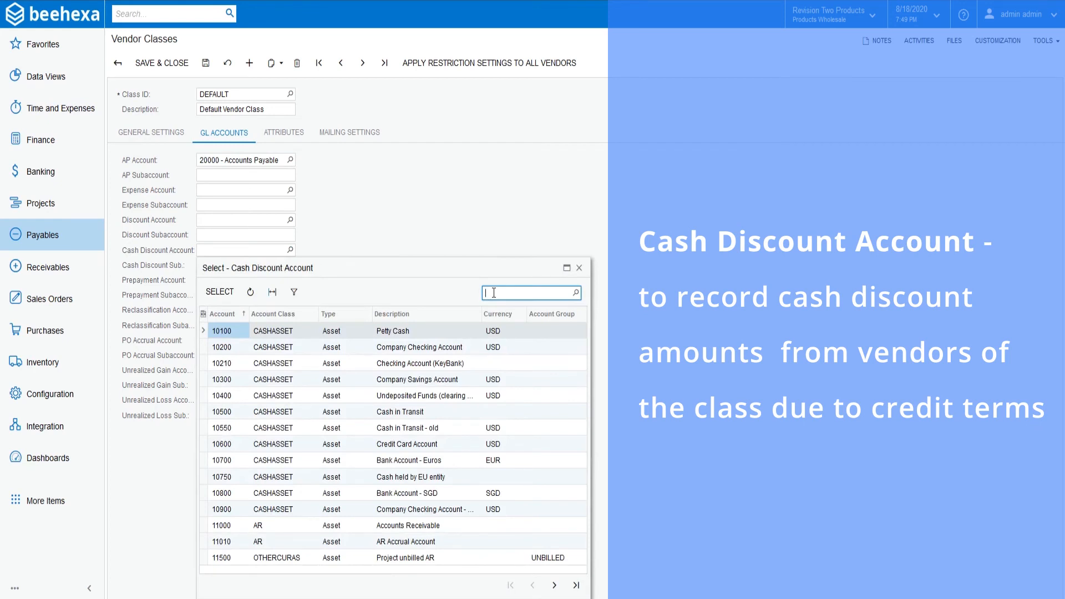
pyautogui.write('49000')
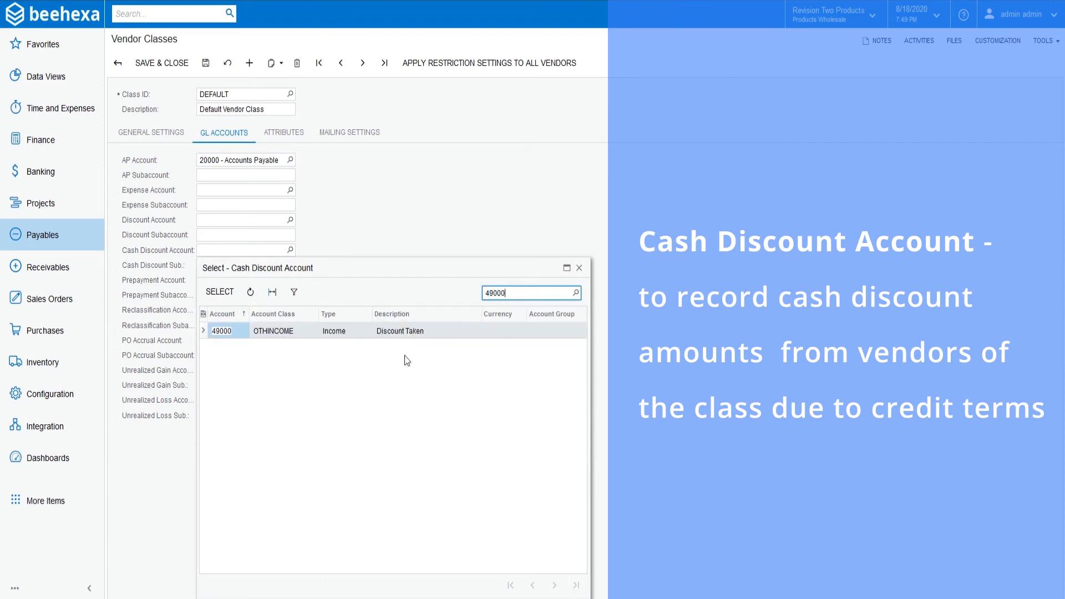
pyautogui.moveTo(393, 340)
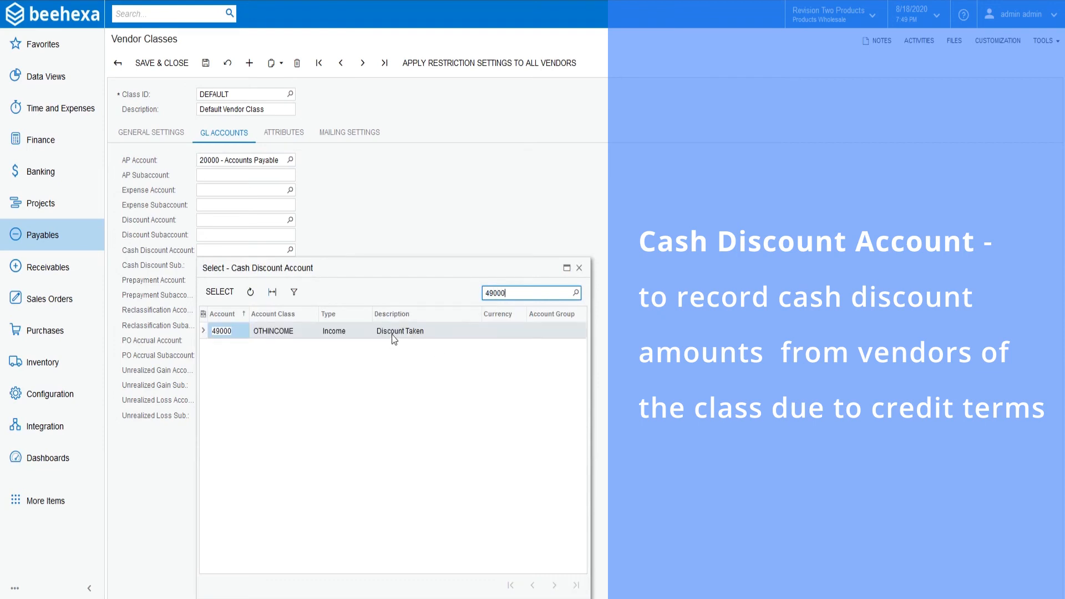
pyautogui.doubleClick(221, 331)
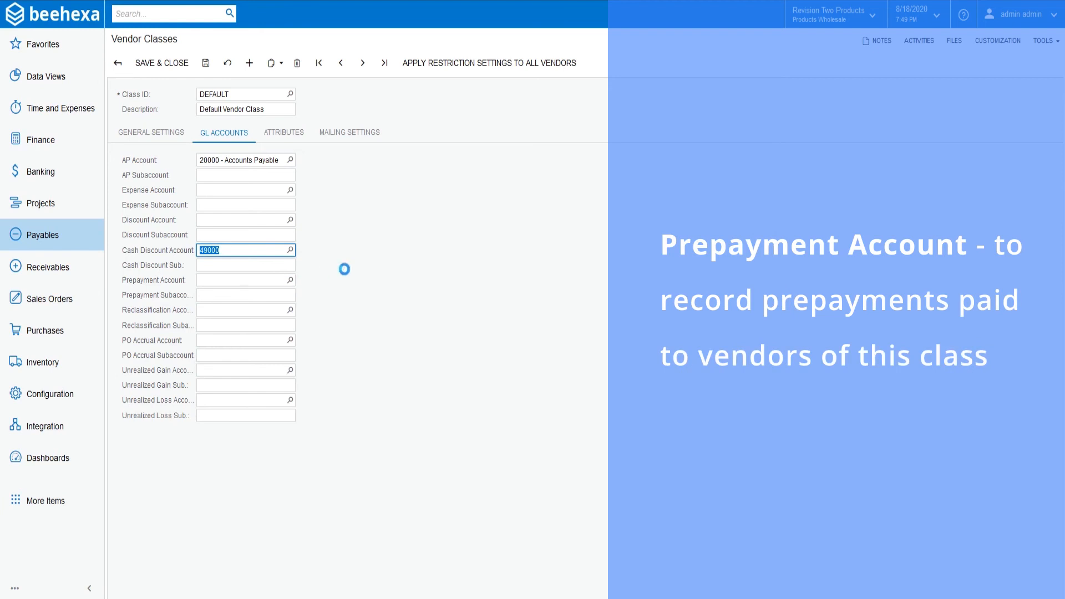
pyautogui.click(290, 279)
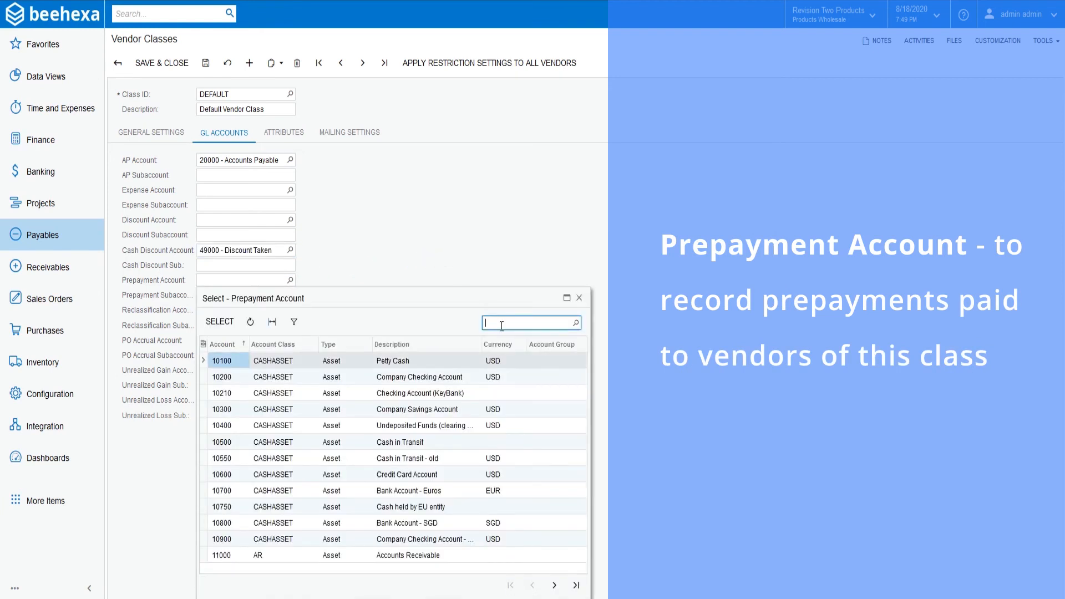
pyautogui.write('14000')
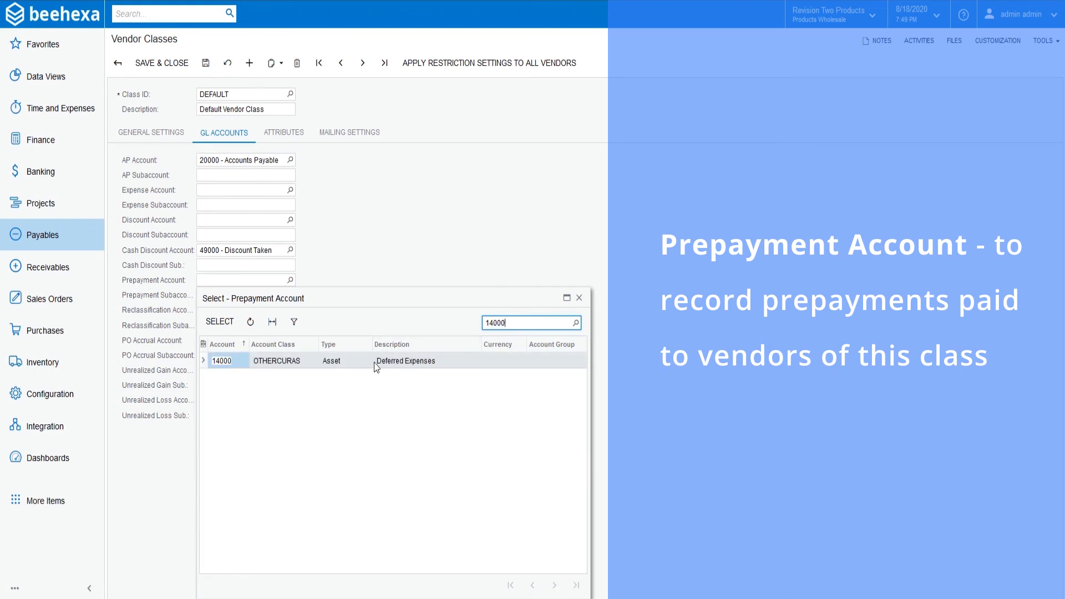
pyautogui.click(221, 360)
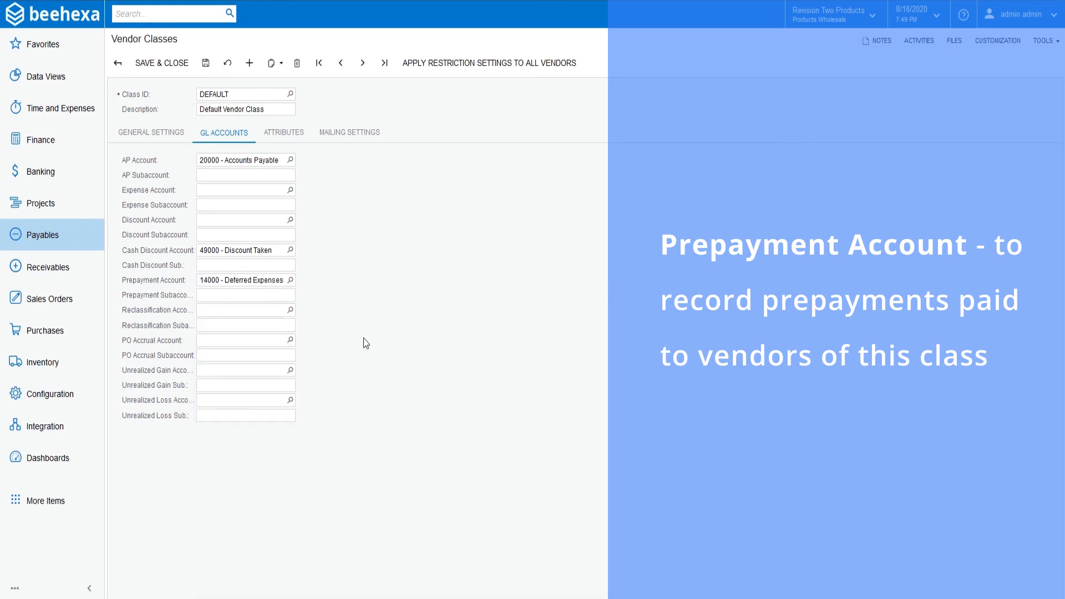
pyautogui.moveTo(362, 335)
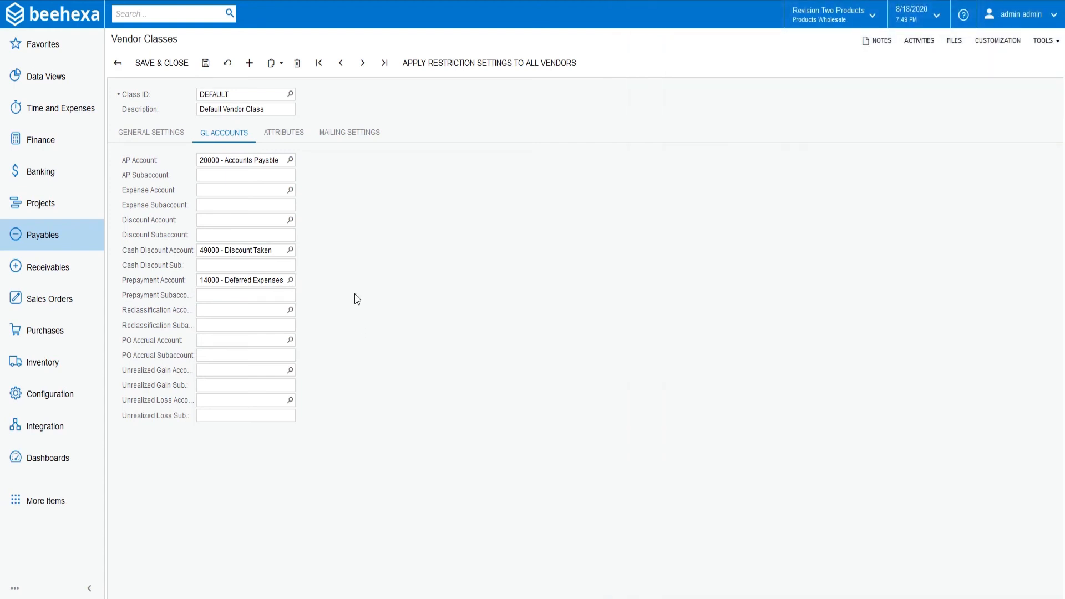
pyautogui.moveTo(206, 63)
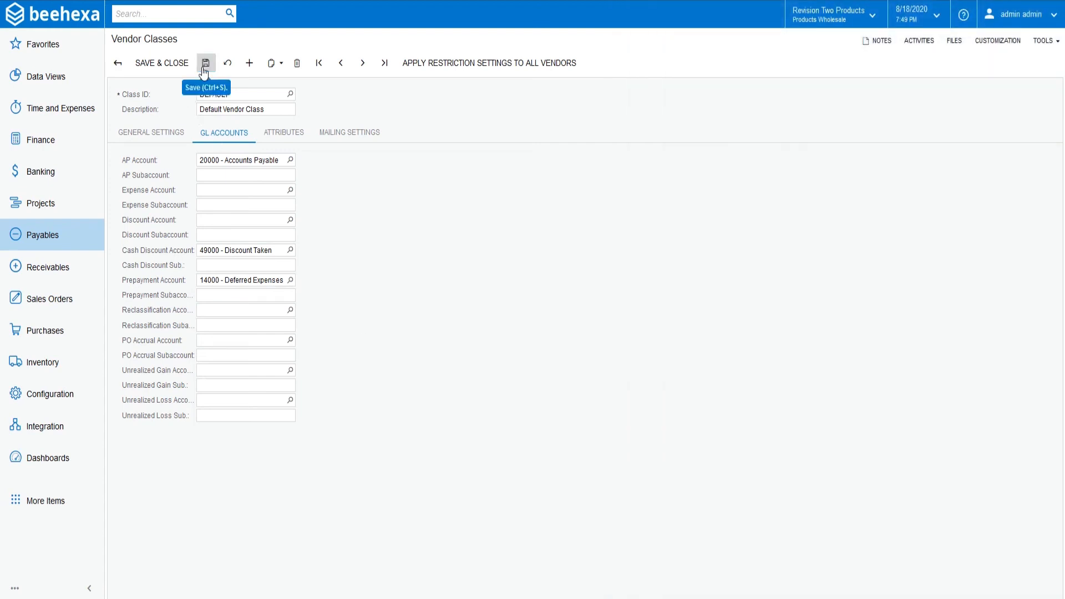
# - Save the DEFAULT vendor class and go back to the Vendor Classes list
pyautogui.click(206, 63)
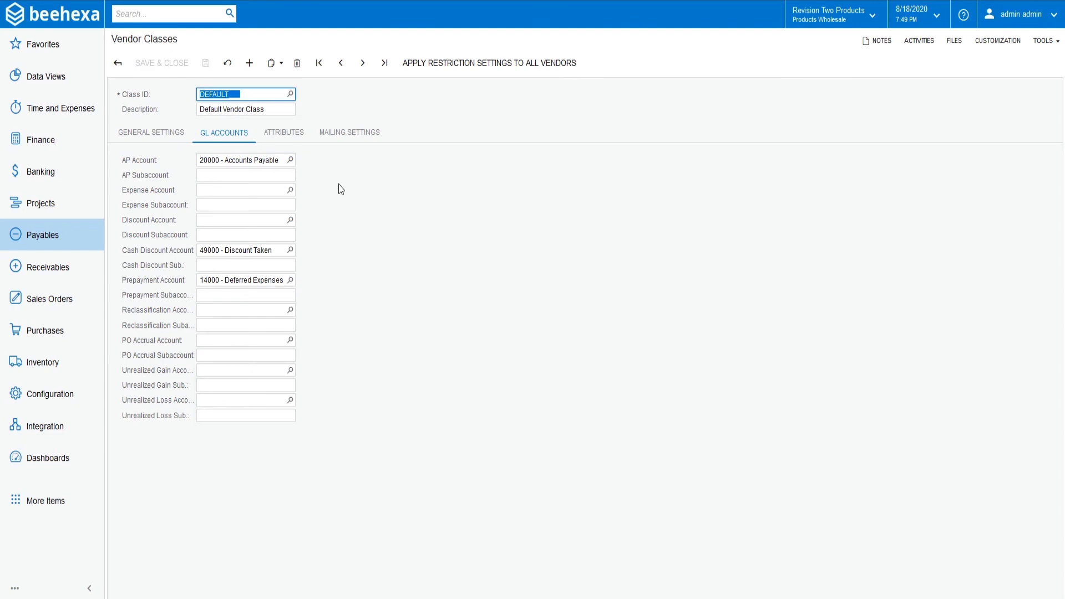
pyautogui.click(118, 62)
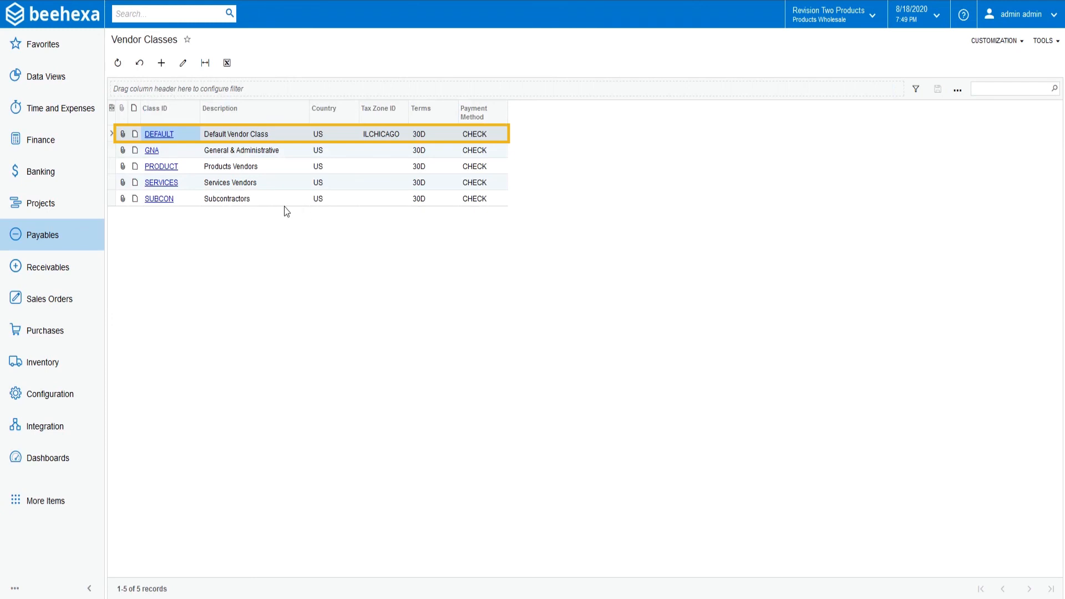
pyautogui.moveTo(265, 245)
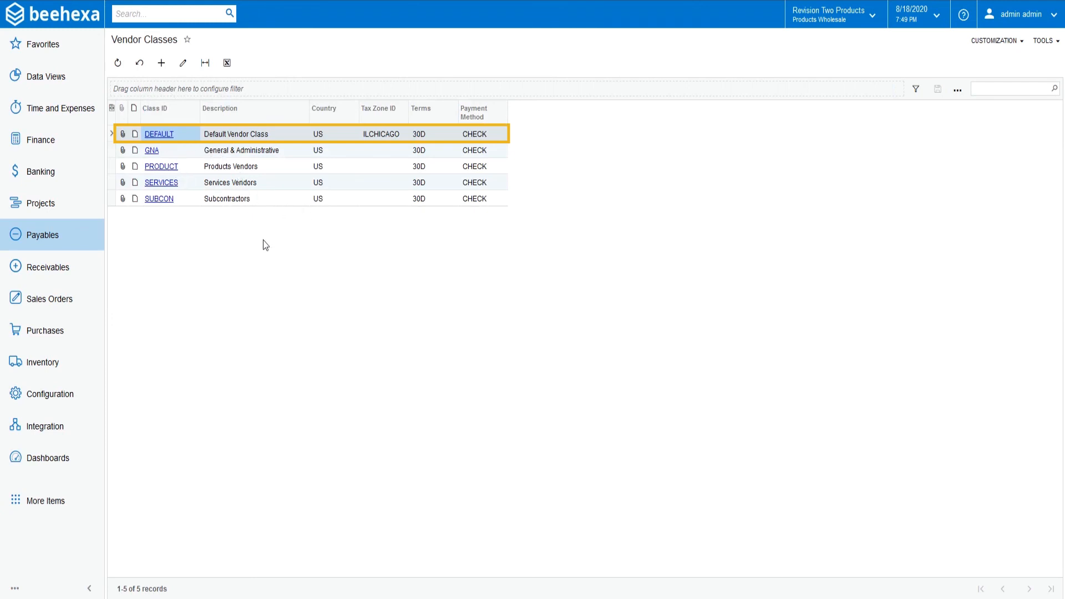
pyautogui.moveTo(267, 251)
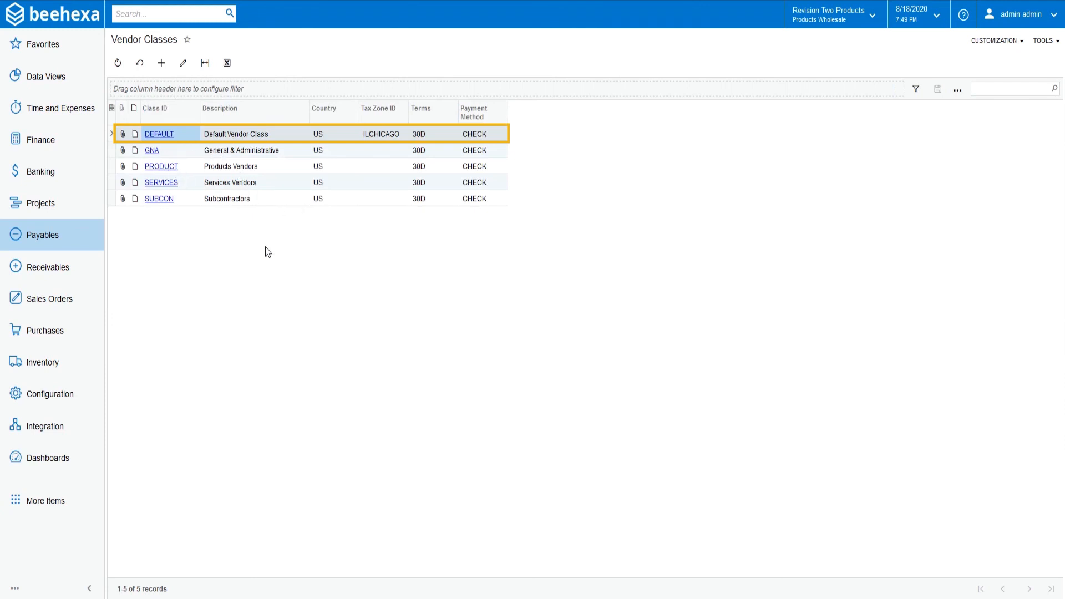